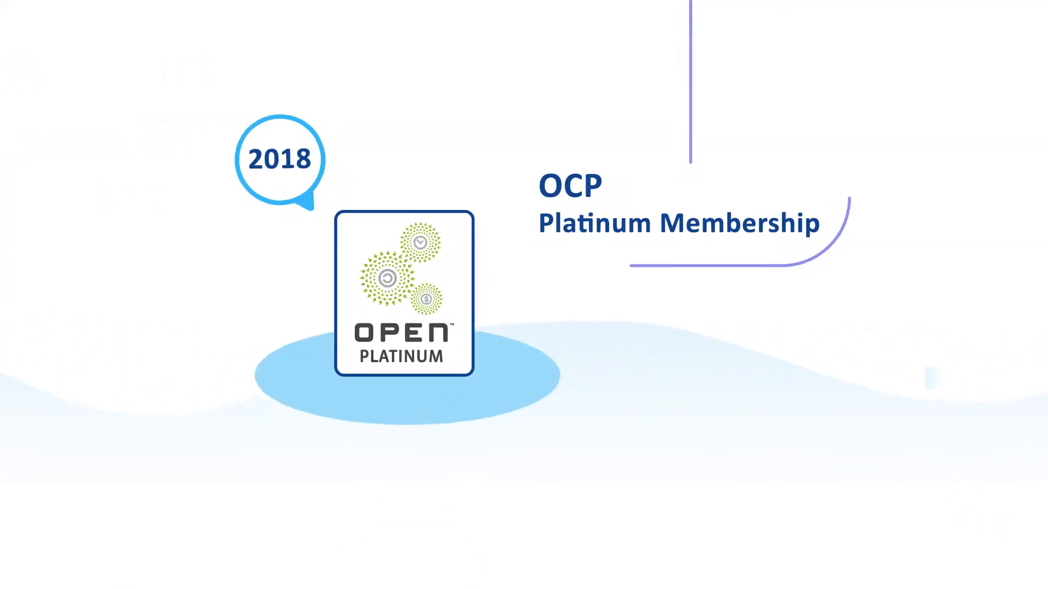
scroll("down", 3)
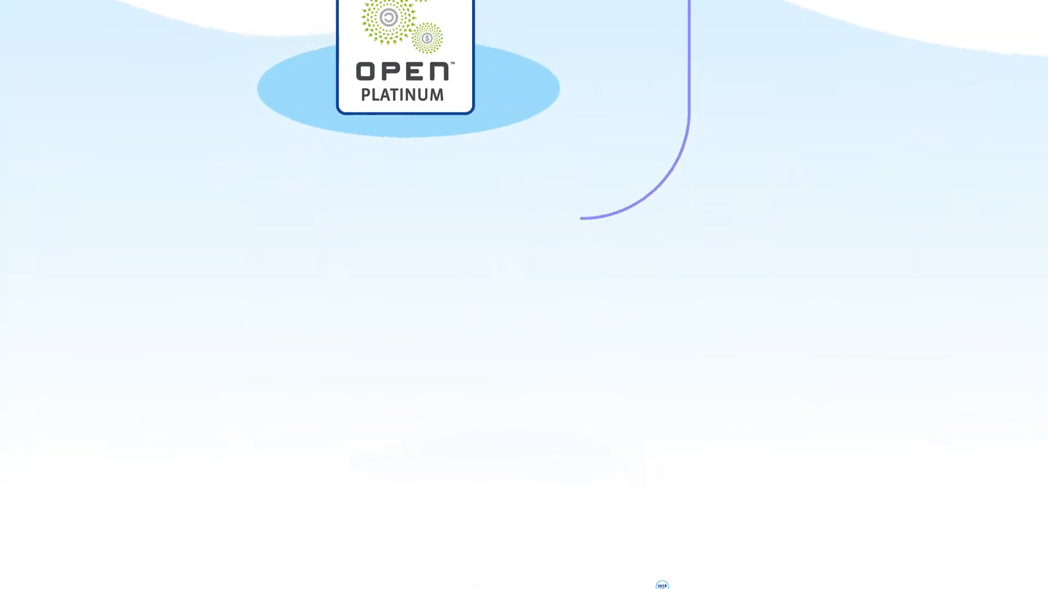